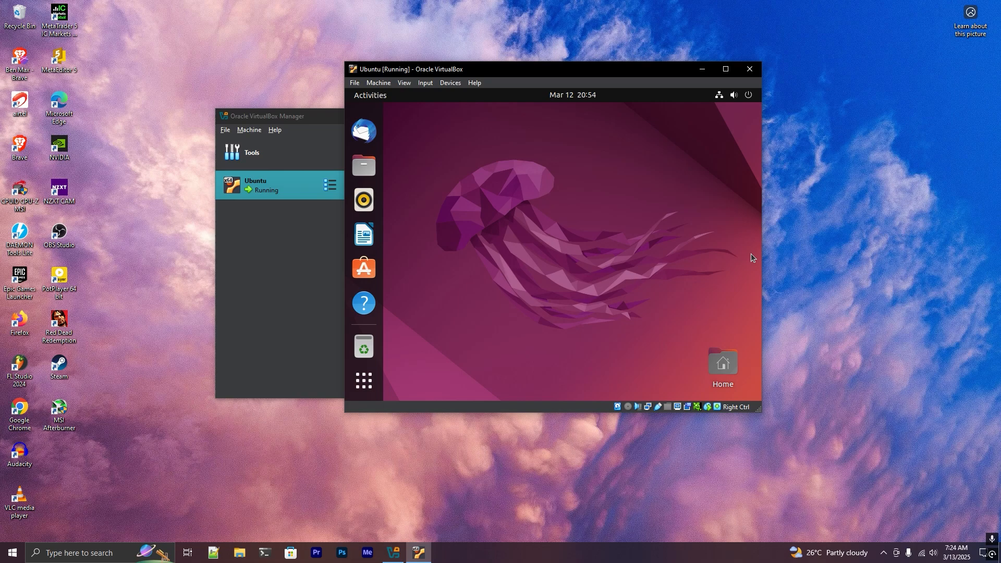
{"action": "mouse_move", "coordinate": [755, 378]}
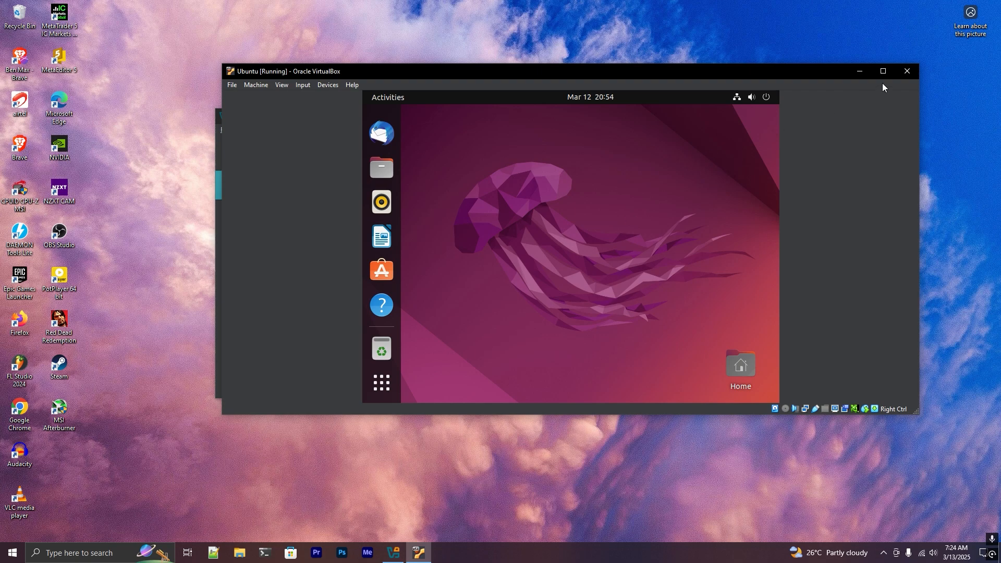
- Maximise the Ubuntu VM window, then confirm switching to full-screen mode
{"action": "left_click", "coordinate": [883, 71]}
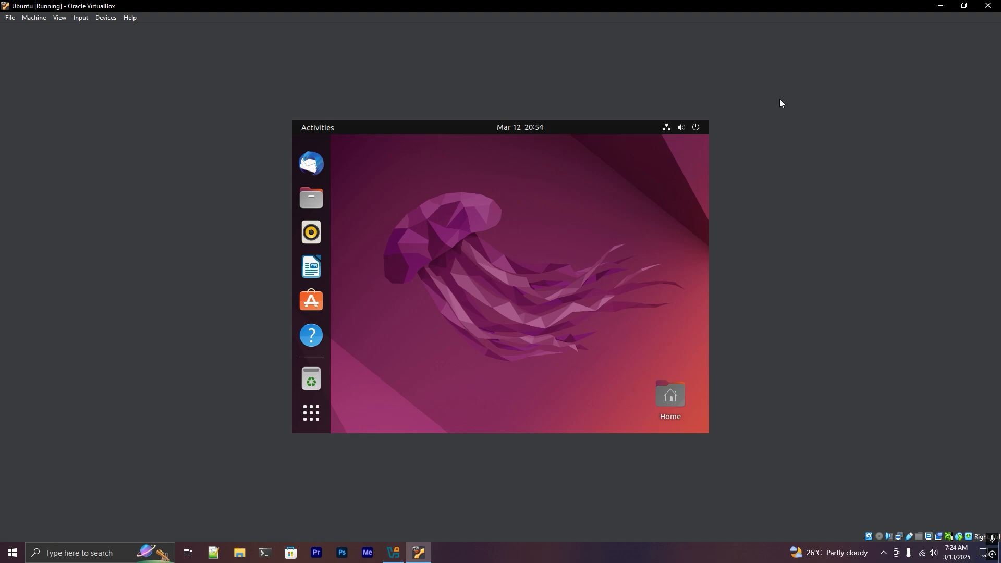
{"action": "mouse_move", "coordinate": [377, 251]}
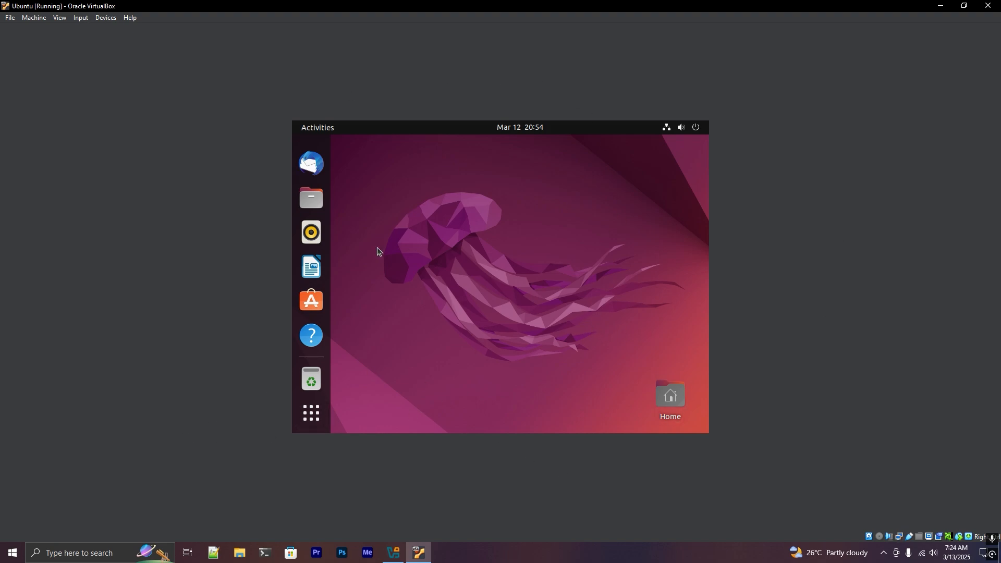
{"action": "mouse_move", "coordinate": [466, 176]}
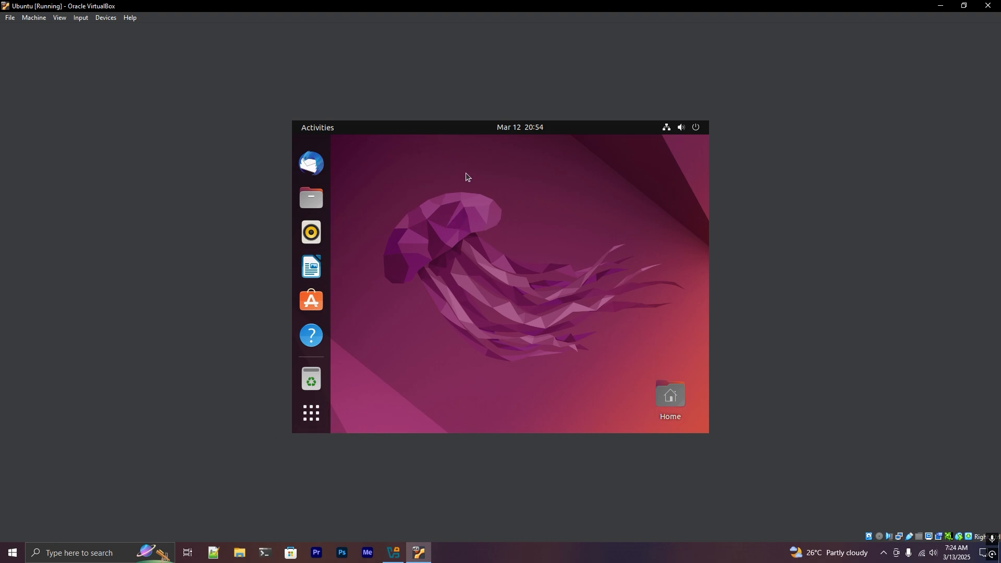
{"action": "left_click", "coordinate": [80, 17]}
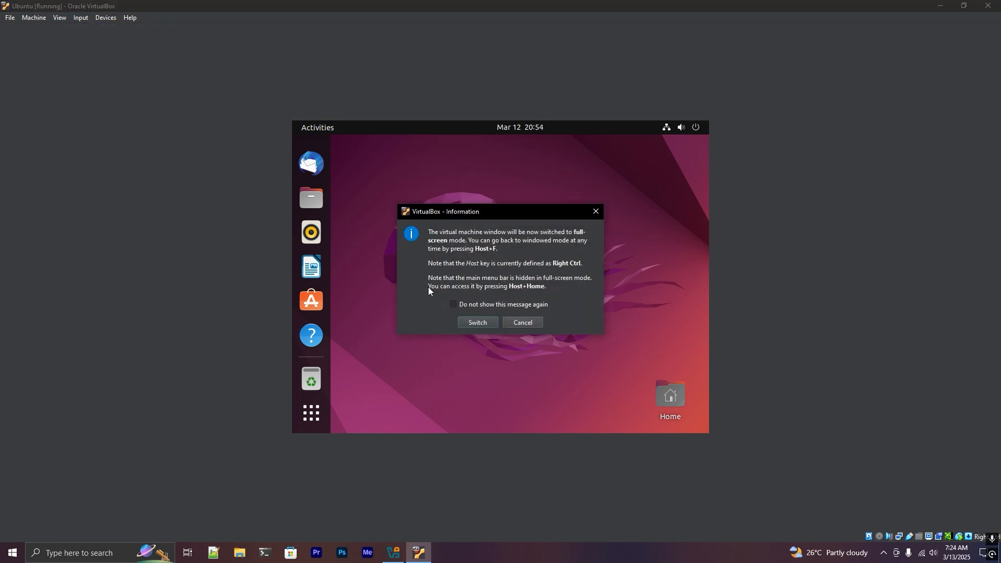
{"action": "left_click", "coordinate": [476, 322]}
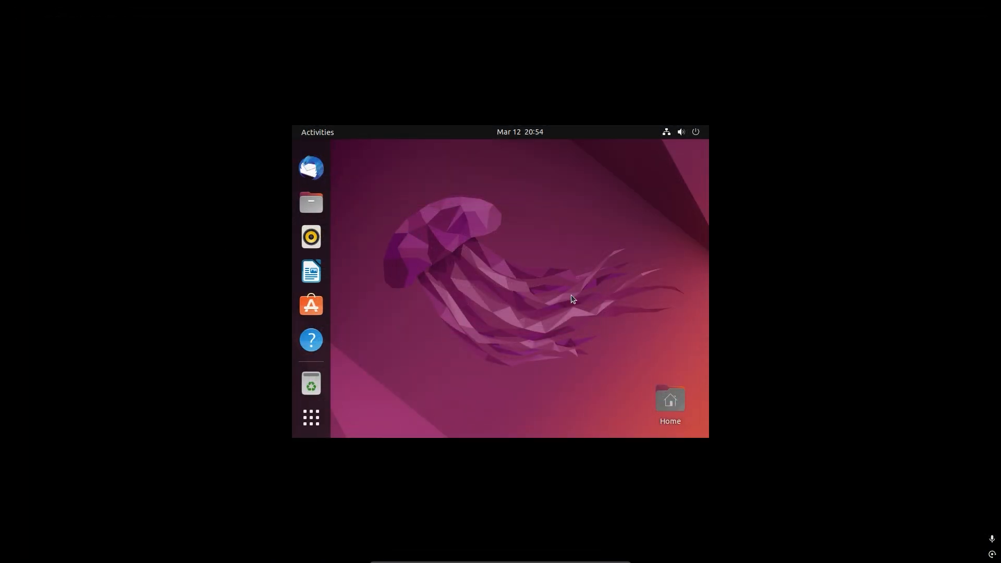
{"action": "mouse_move", "coordinate": [504, 448]}
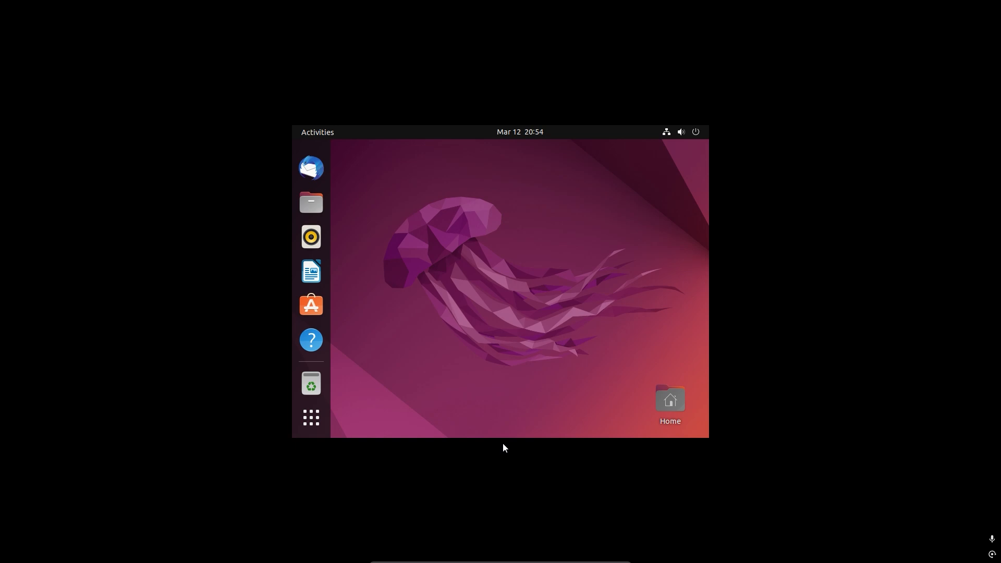
- Insert the Guest Additions CD image from the Devices menu
{"action": "left_click", "coordinate": [105, 17]}
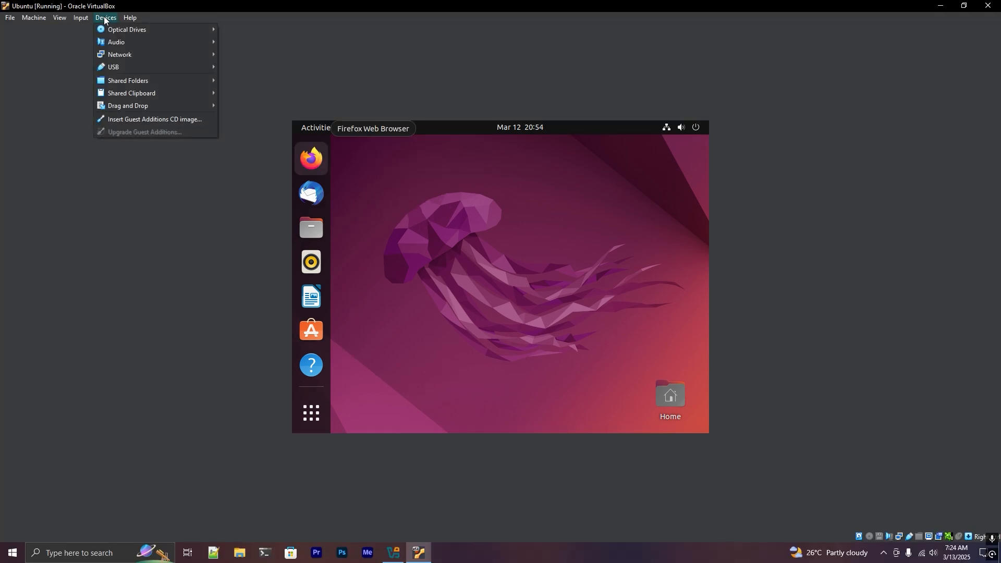
{"action": "mouse_move", "coordinate": [154, 122]}
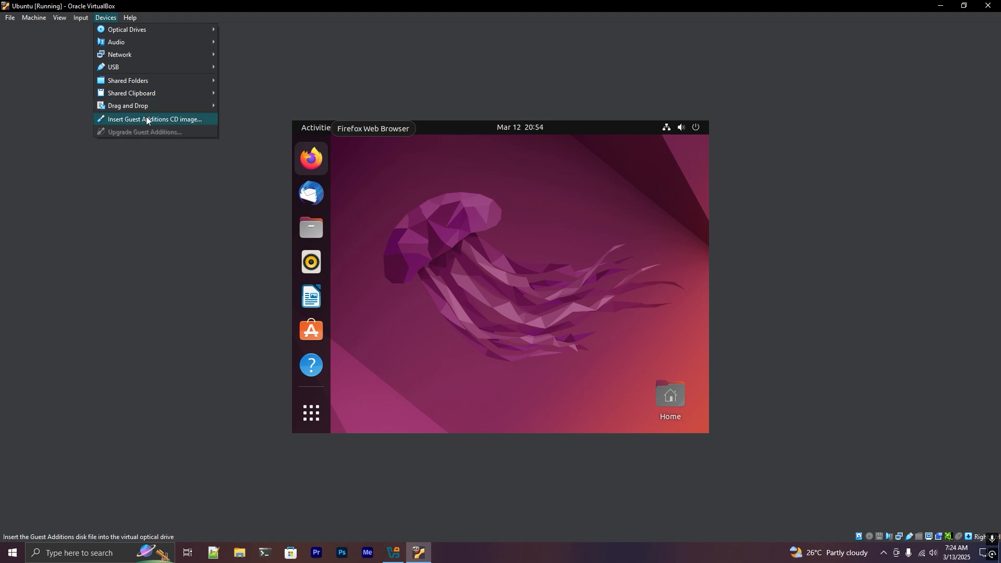
{"action": "left_click", "coordinate": [151, 119]}
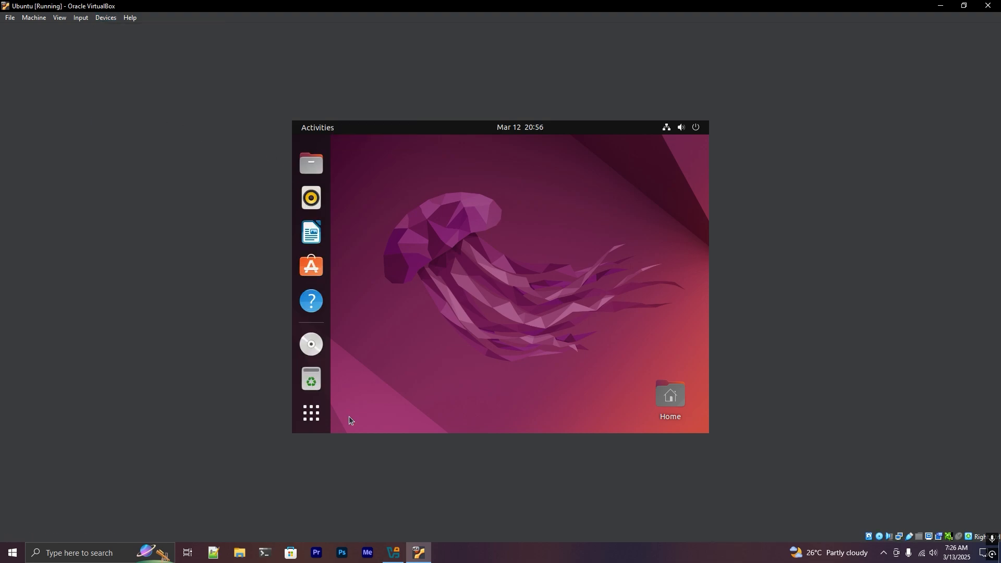
- In an Ubuntu Terminal, run 'sudo apt-get update' and enter the password
{"action": "left_click", "coordinate": [311, 413]}
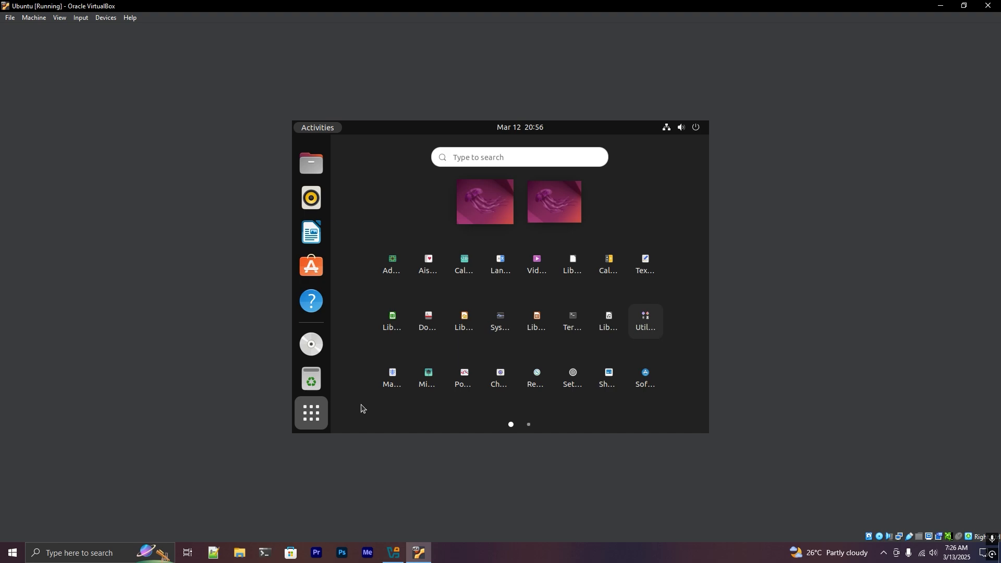
{"action": "mouse_move", "coordinate": [310, 414]}
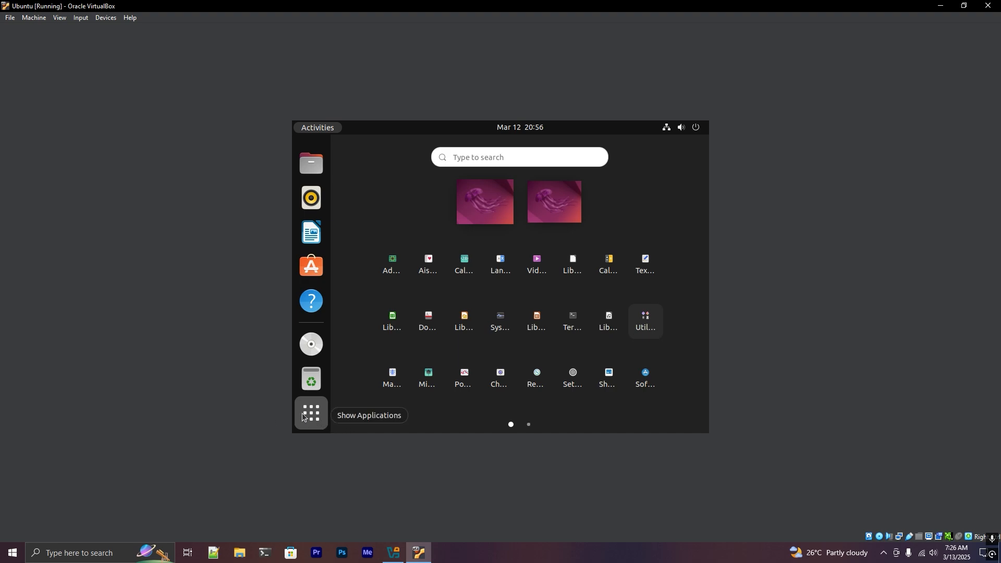
{"action": "mouse_move", "coordinate": [572, 320]}
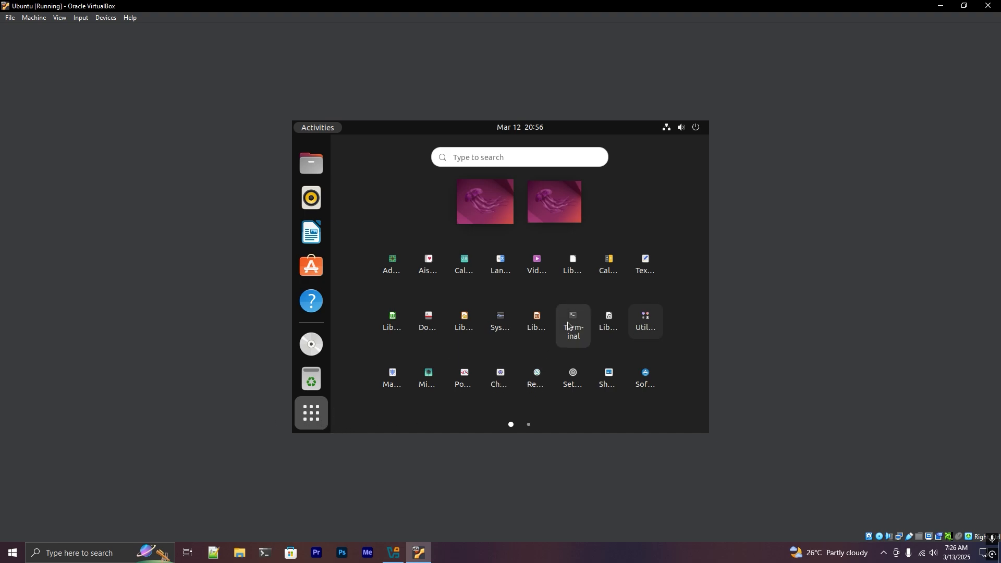
{"action": "left_click", "coordinate": [571, 322]}
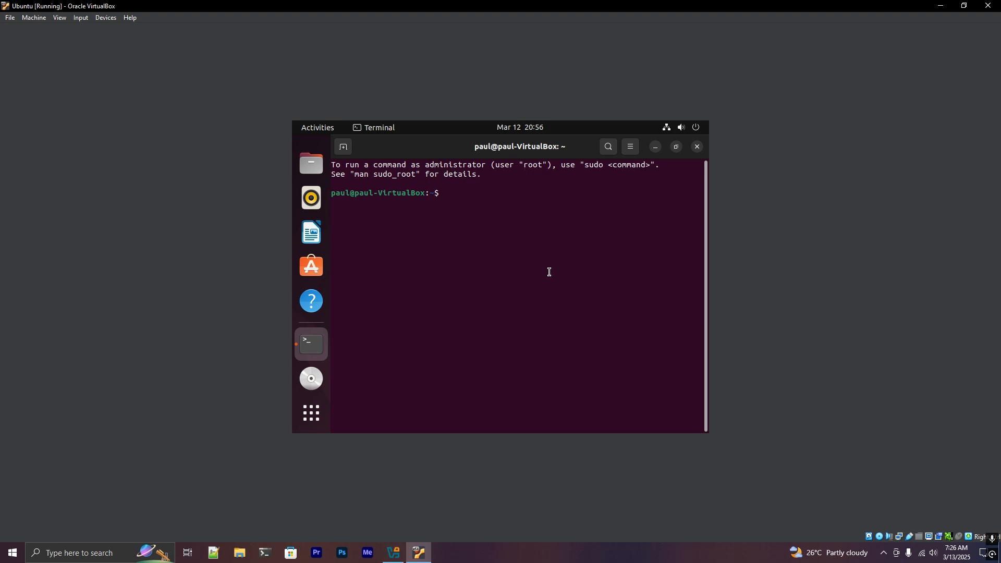
{"action": "type", "text": "sudo"}
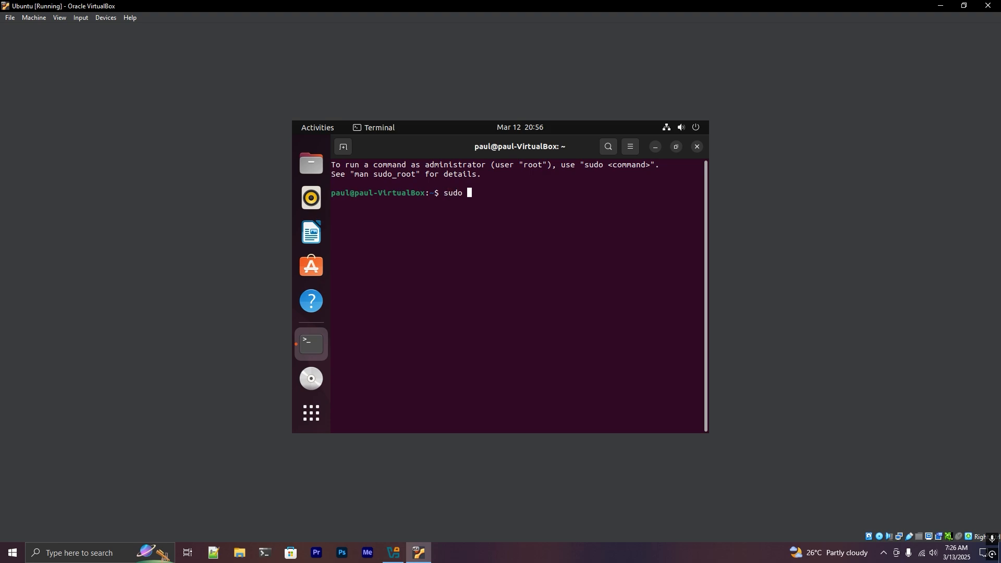
{"action": "type", "text": "apt-get updat"}
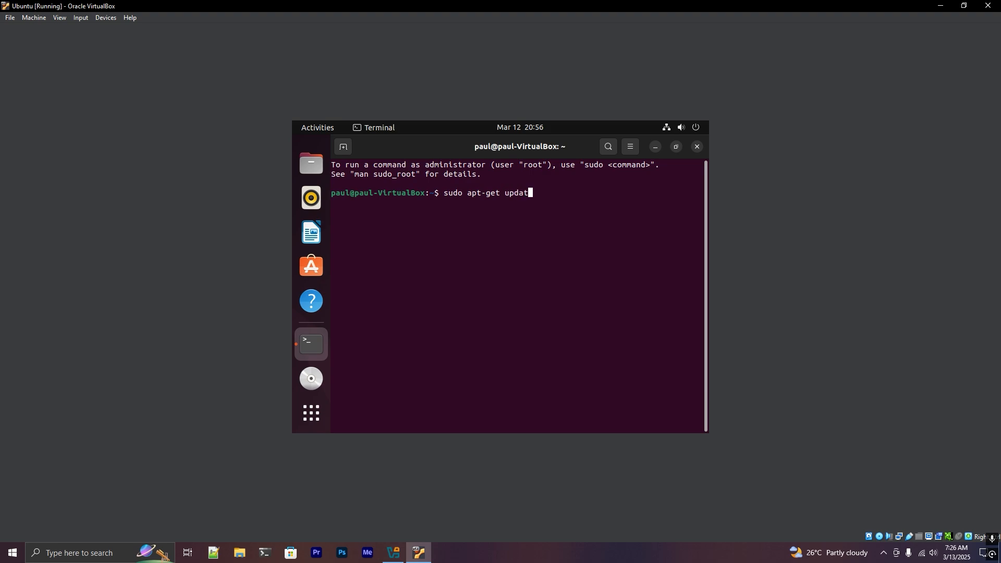
{"action": "key", "text": "Return"}
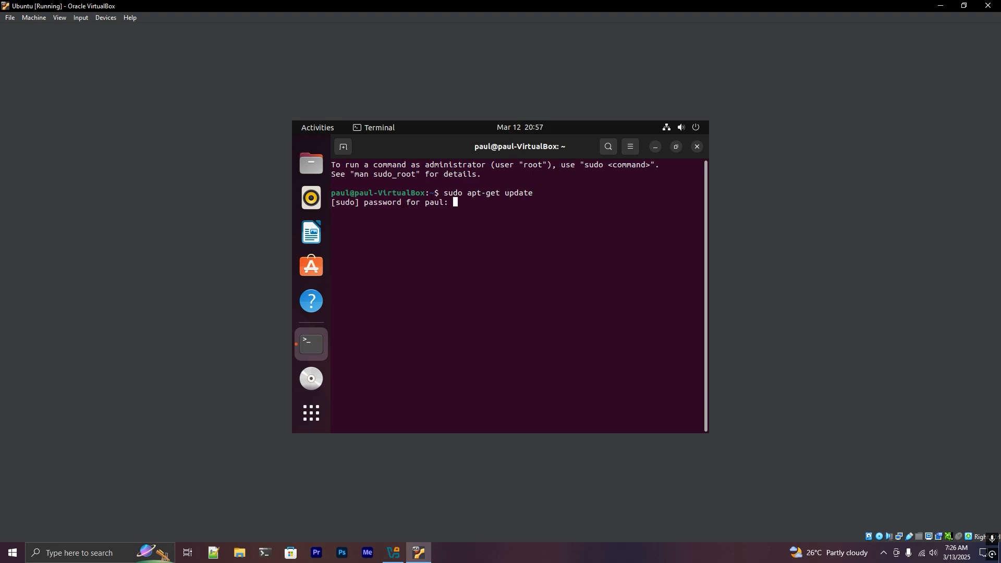
{"action": "key", "text": "Return"}
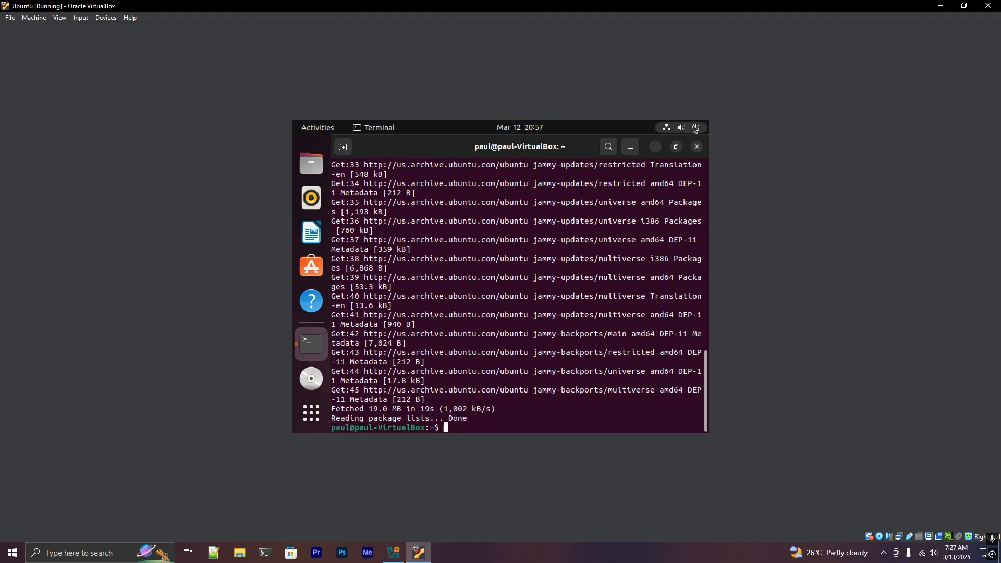
{"action": "mouse_move", "coordinate": [654, 176]}
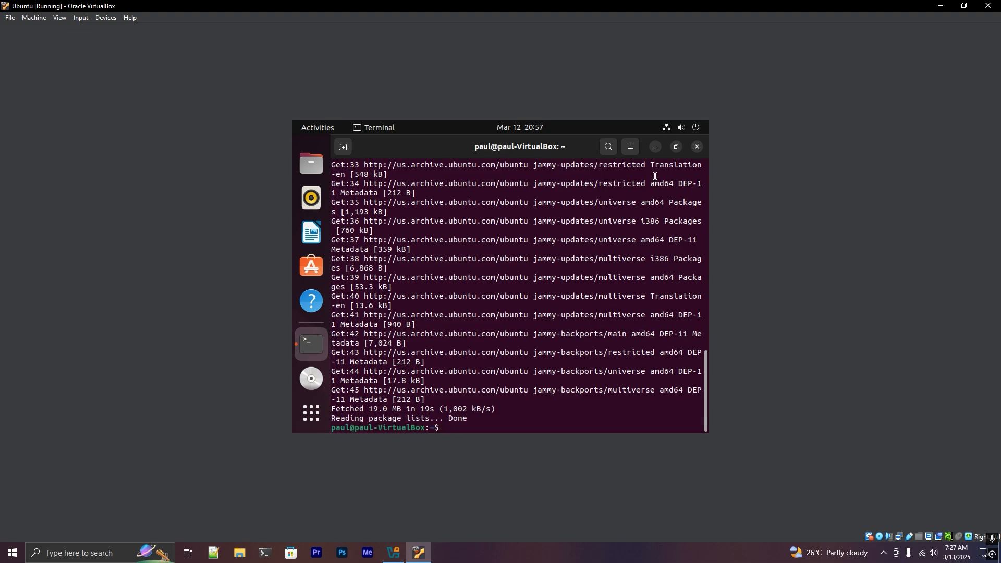
- Open the mounted VBox_GAs_7.1.6 disc in the Files manager
{"action": "left_click", "coordinate": [680, 127]}
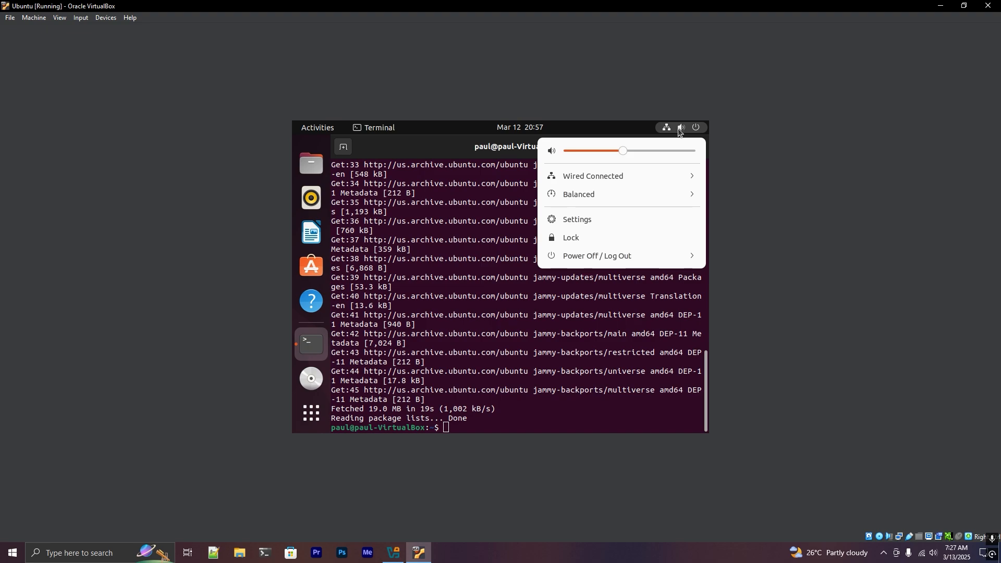
{"action": "left_click", "coordinate": [596, 256]}
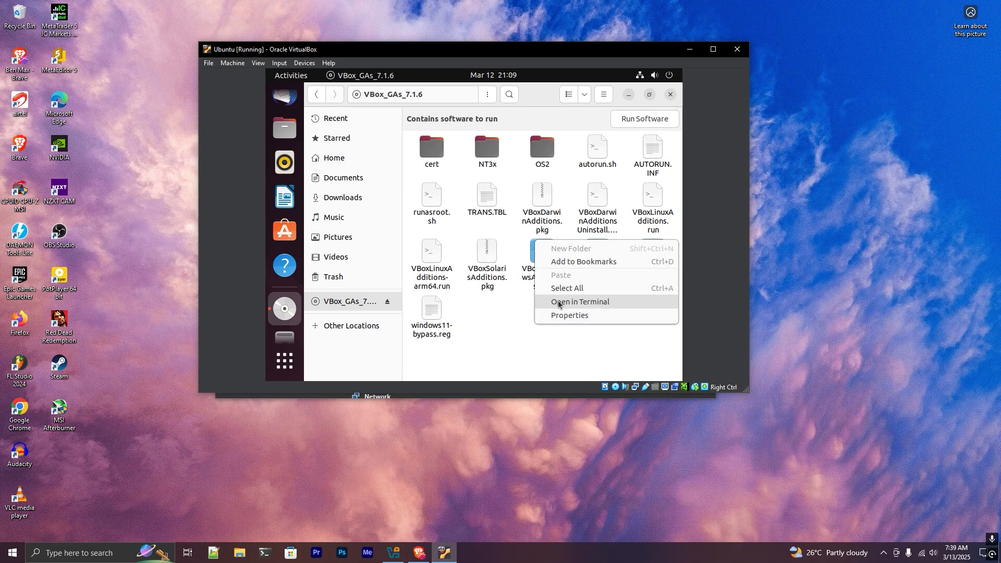
- Run ./autorun.sh in a terminal at the disc folder and authenticate as super user
{"action": "left_click", "coordinate": [579, 301]}
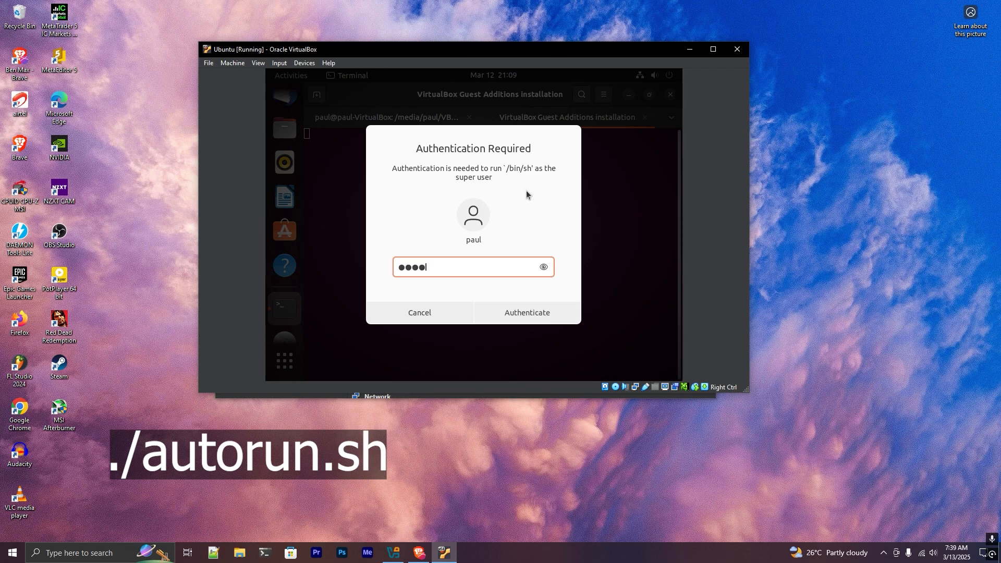
{"action": "left_click", "coordinate": [526, 312]}
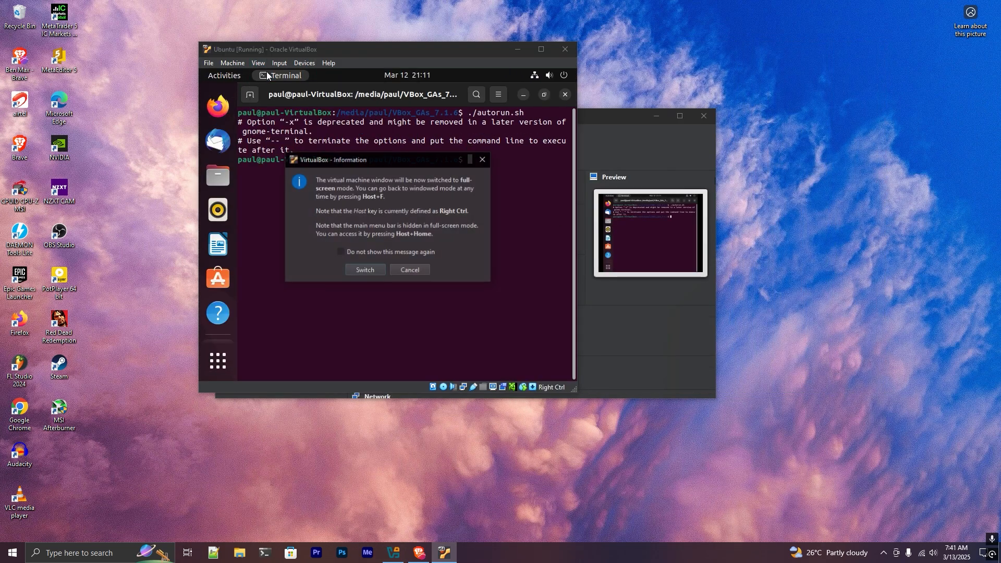
- Confirm Switch in the VirtualBox full-screen information dialog
{"action": "left_click", "coordinate": [365, 269]}
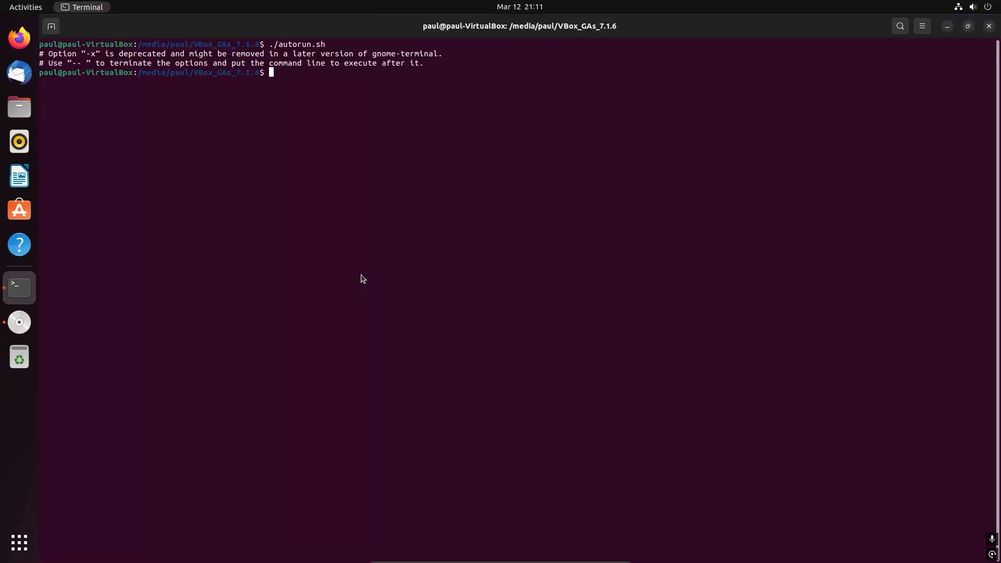
{"action": "mouse_move", "coordinate": [682, 265]}
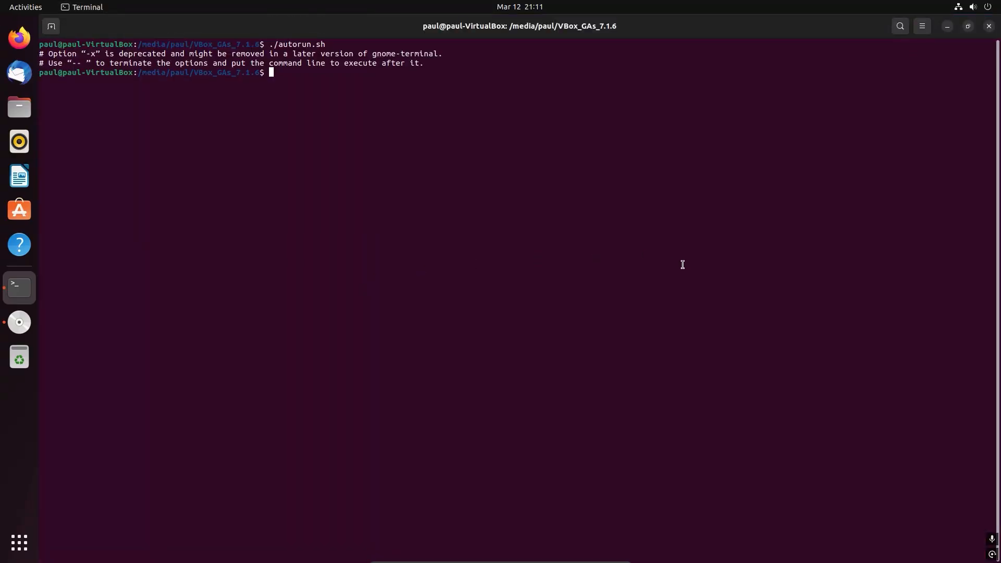
{"action": "mouse_move", "coordinate": [687, 256]}
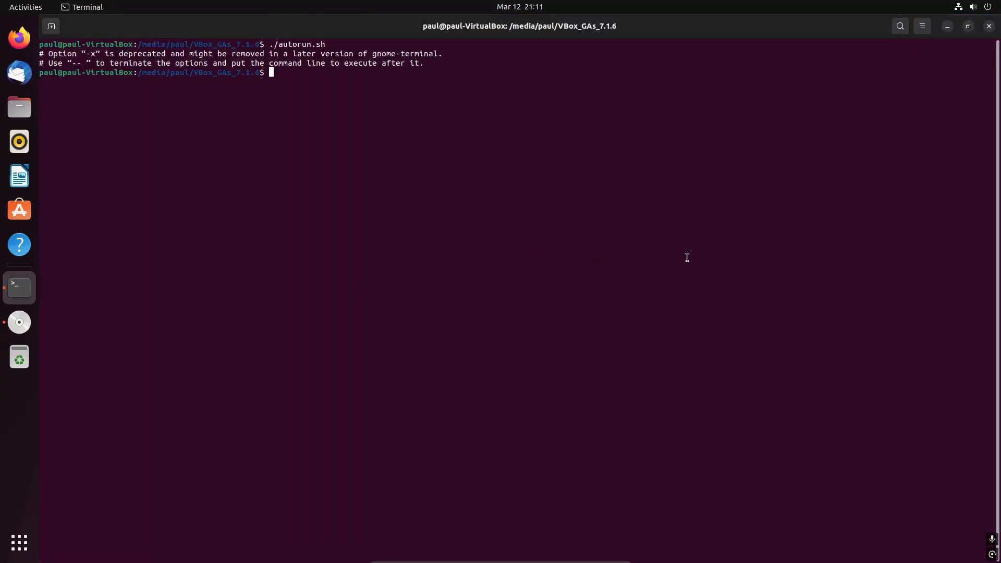